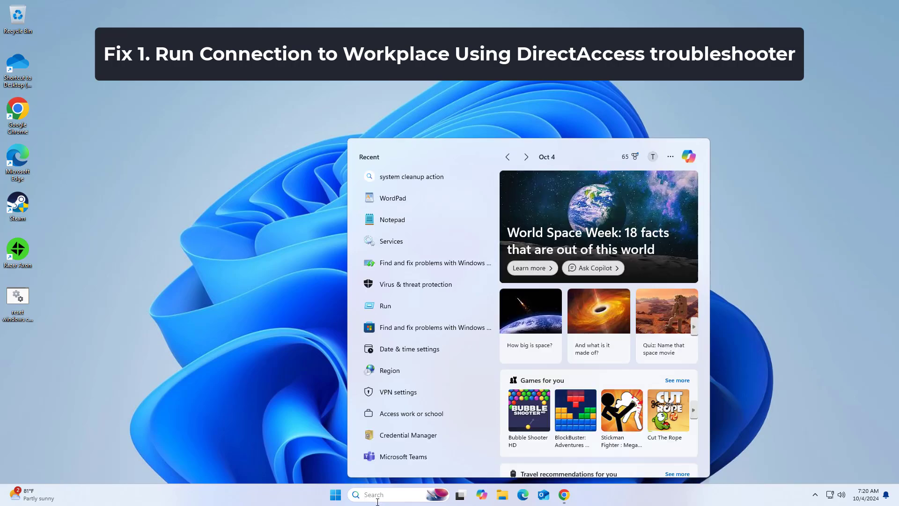
# Launch the 'Find and fix problems with DirectAccess' troubleshooter from a Start search for 'fix'.
pyautogui.write('fix')
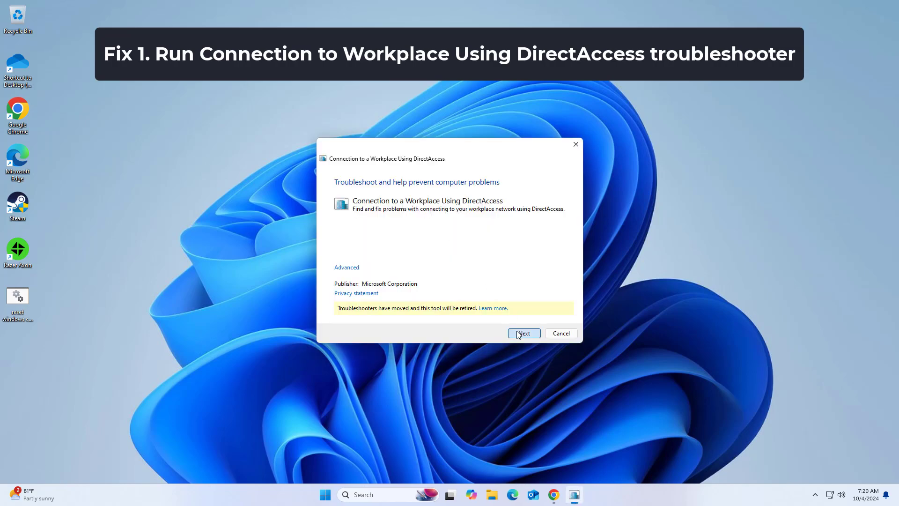
pyautogui.click(524, 334)
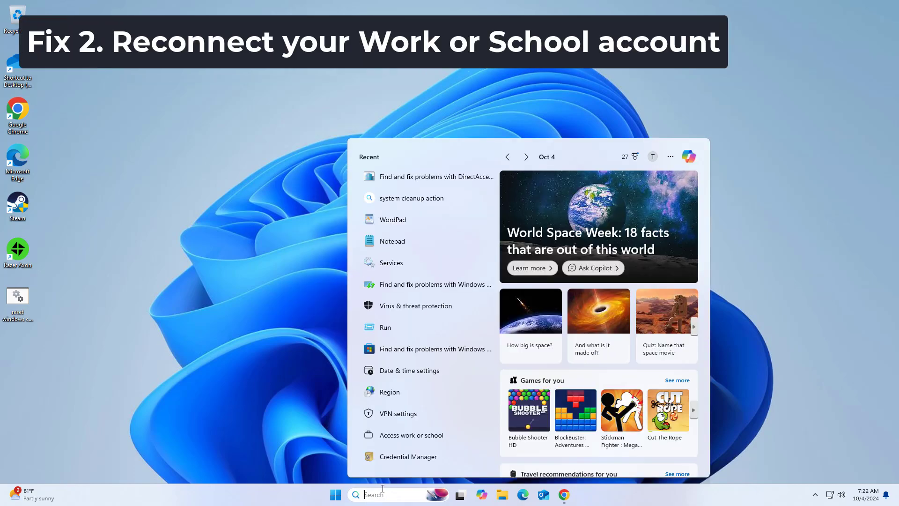
pyautogui.write('work or')
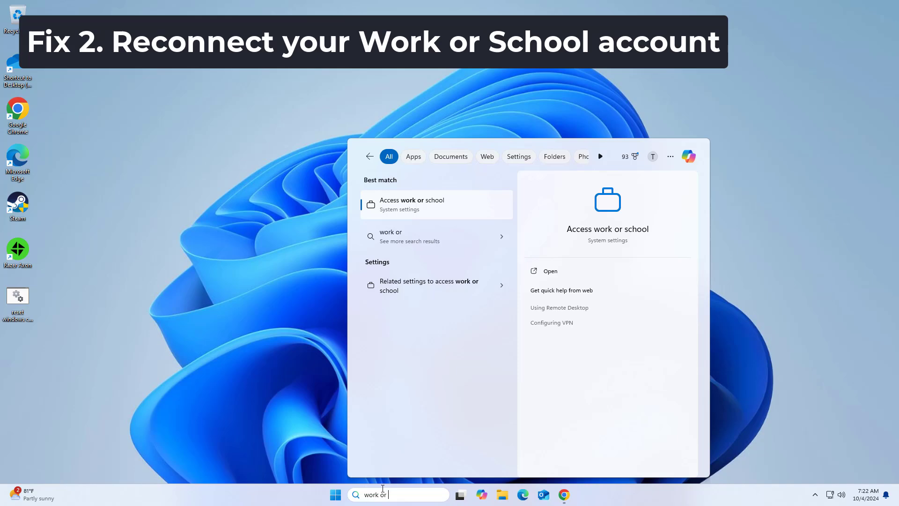
pyautogui.write('scho')
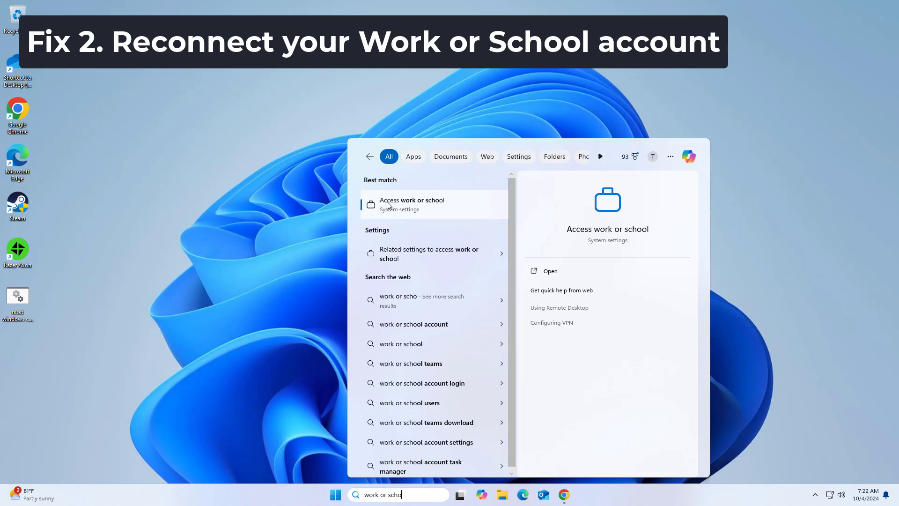
pyautogui.click(412, 204)
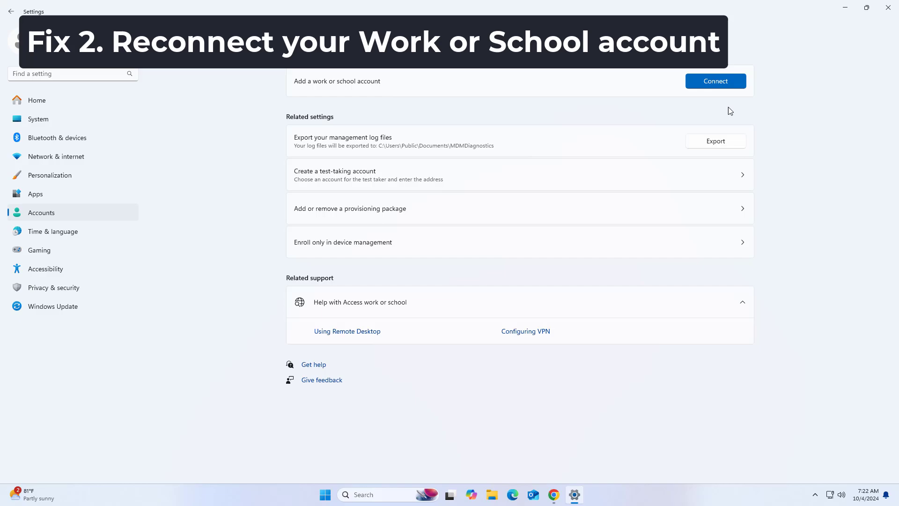
pyautogui.moveTo(739, 119)
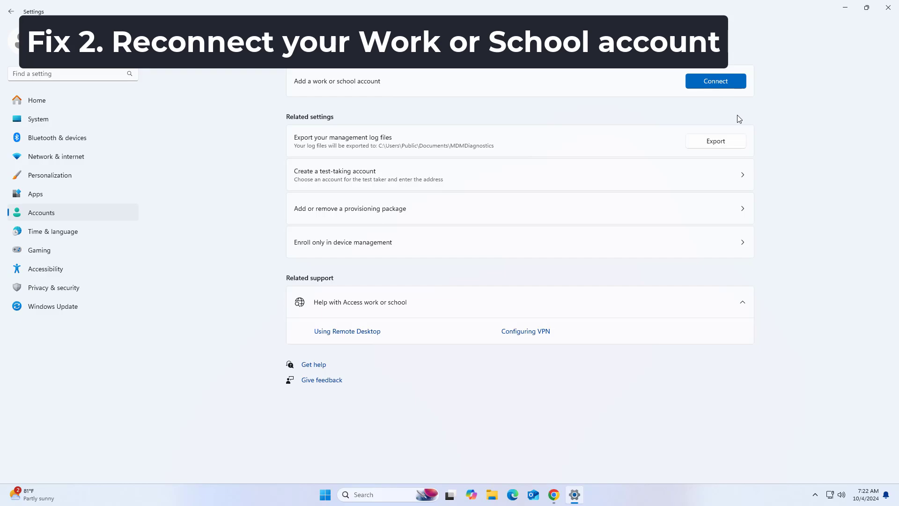
pyautogui.moveTo(746, 111)
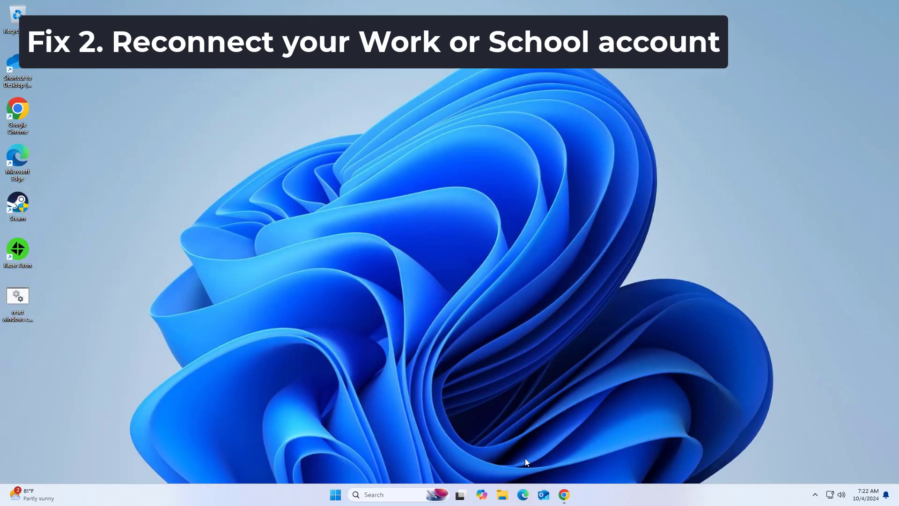
# Browse File Explorer to This PC > Local Disk (C:) > Users and select the own user folder.
pyautogui.click(502, 495)
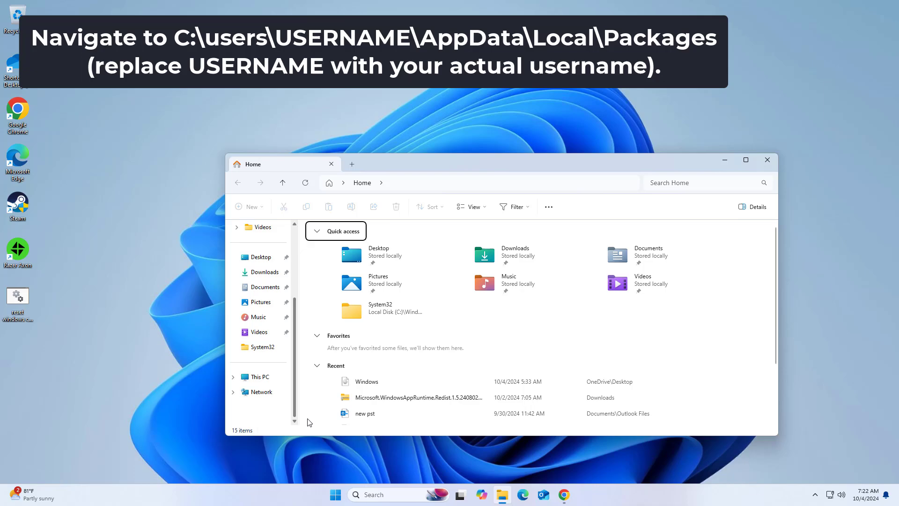
pyautogui.click(260, 377)
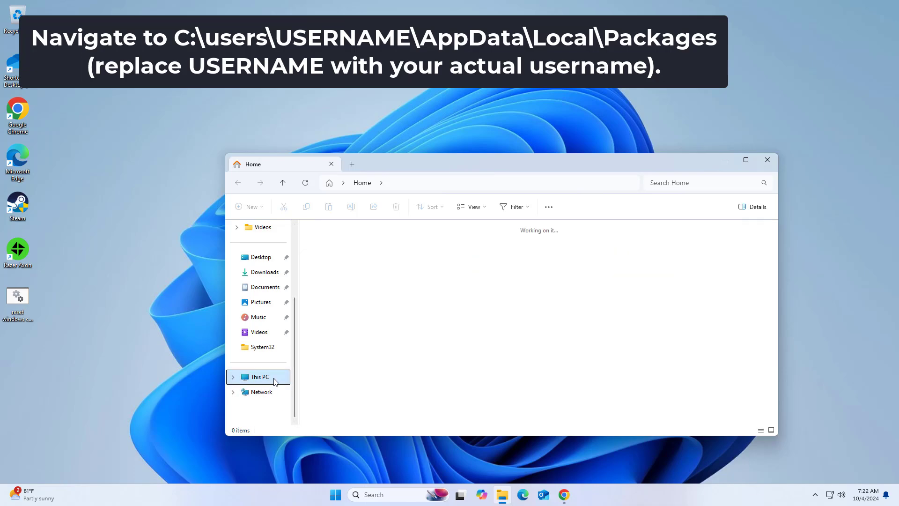
pyautogui.click(257, 377)
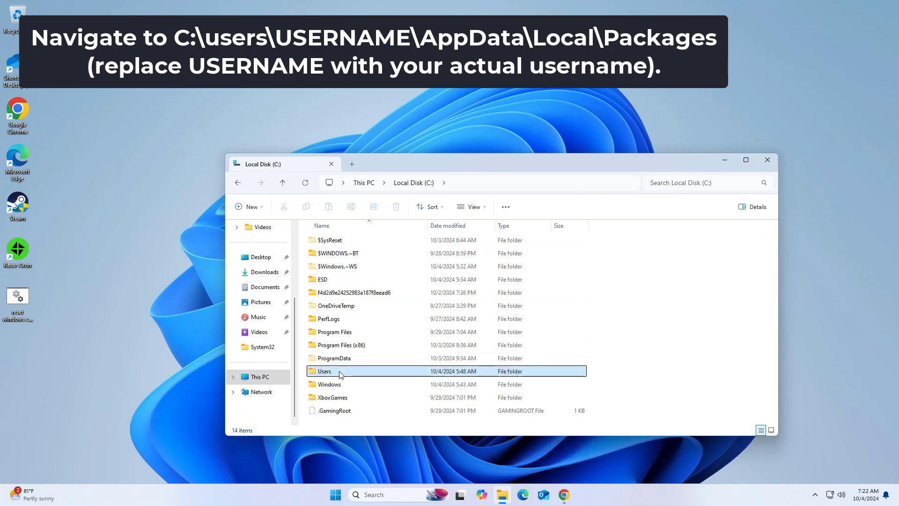
pyautogui.click(325, 371)
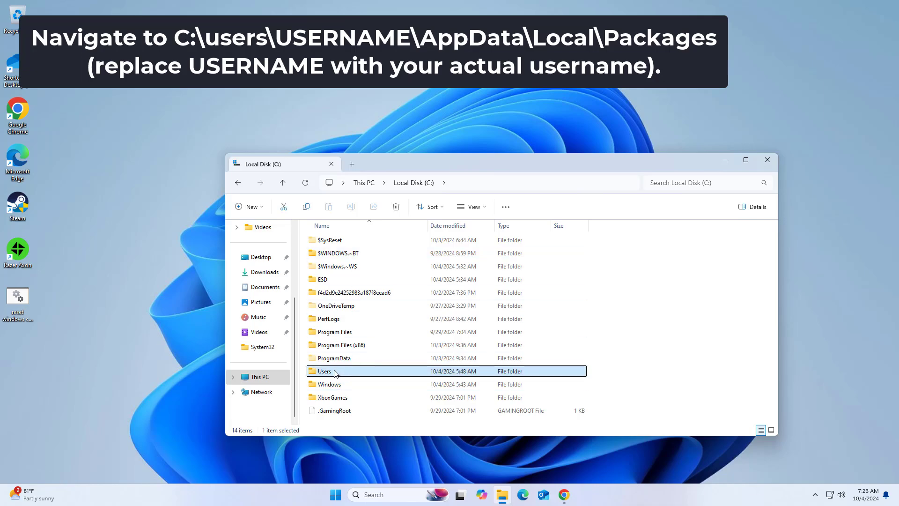
pyautogui.doubleClick(324, 371)
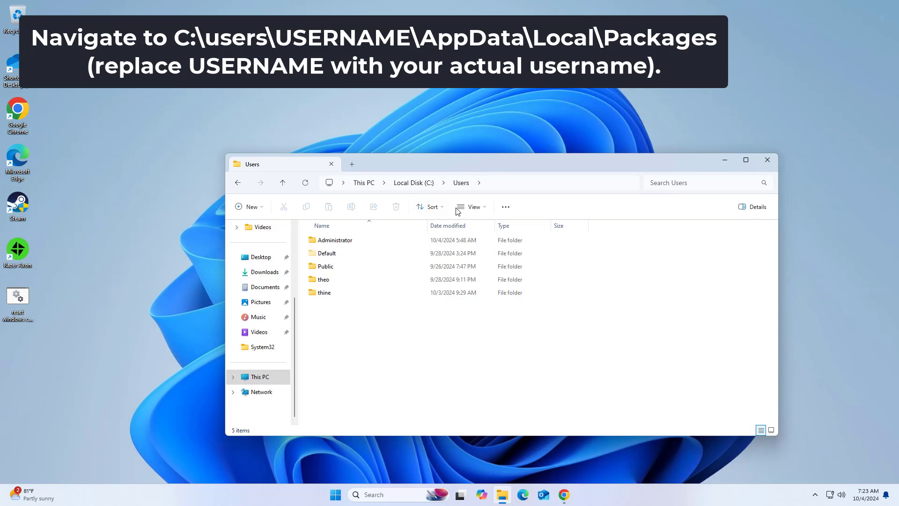
pyautogui.click(471, 206)
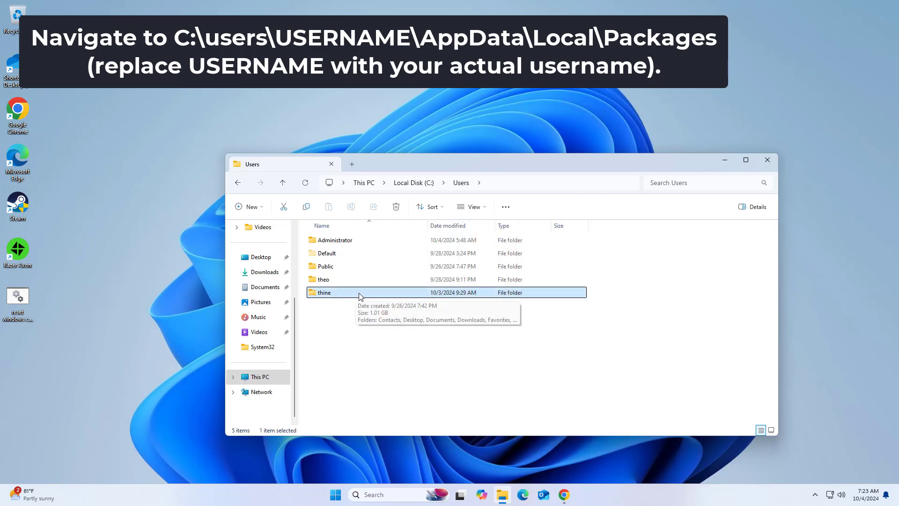
# Continue into the user profile's AppData > Local > Packages folder.
pyautogui.doubleClick(322, 292)
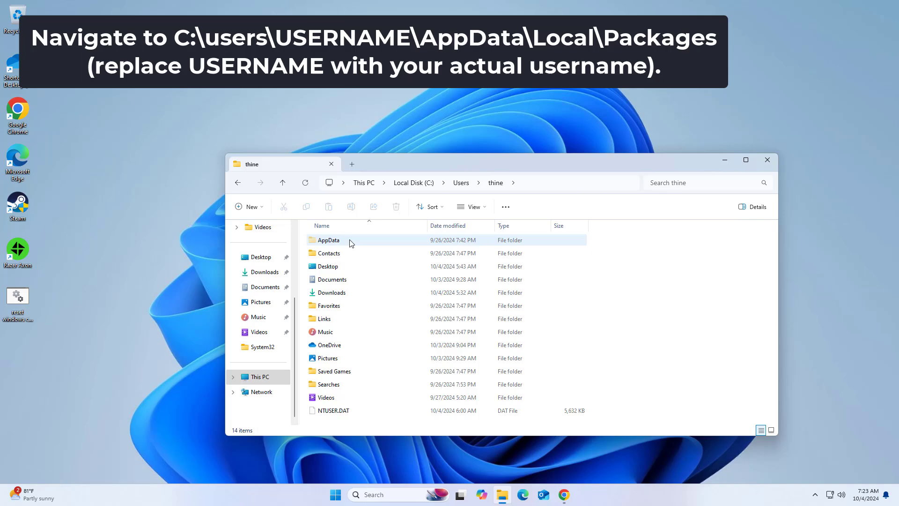
pyautogui.doubleClick(328, 240)
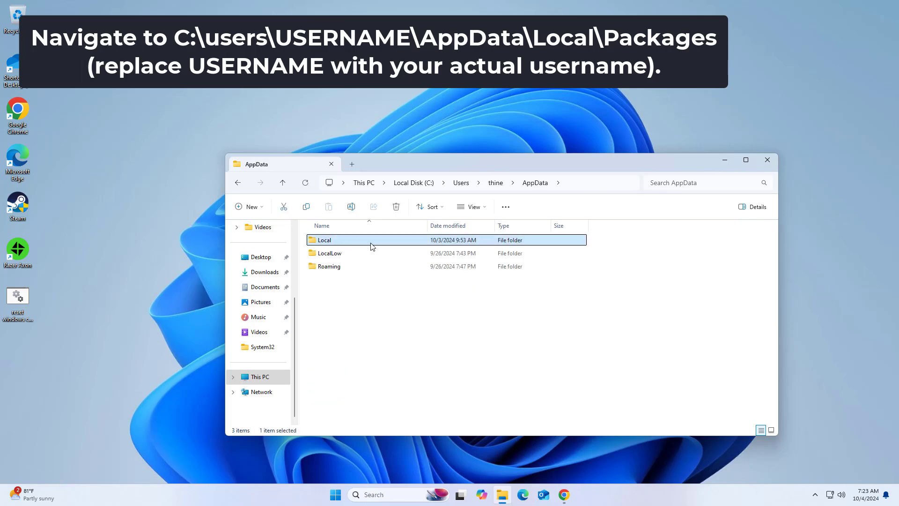
pyautogui.doubleClick(325, 240)
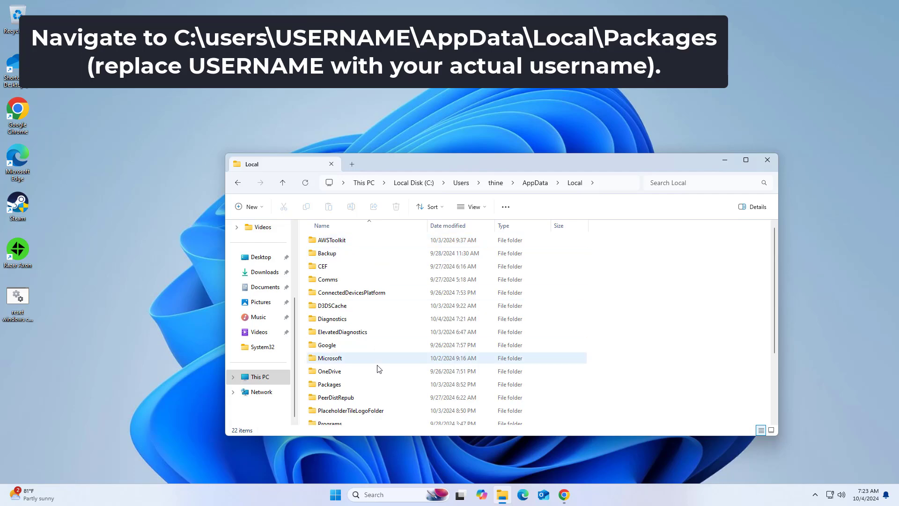
pyautogui.click(330, 384)
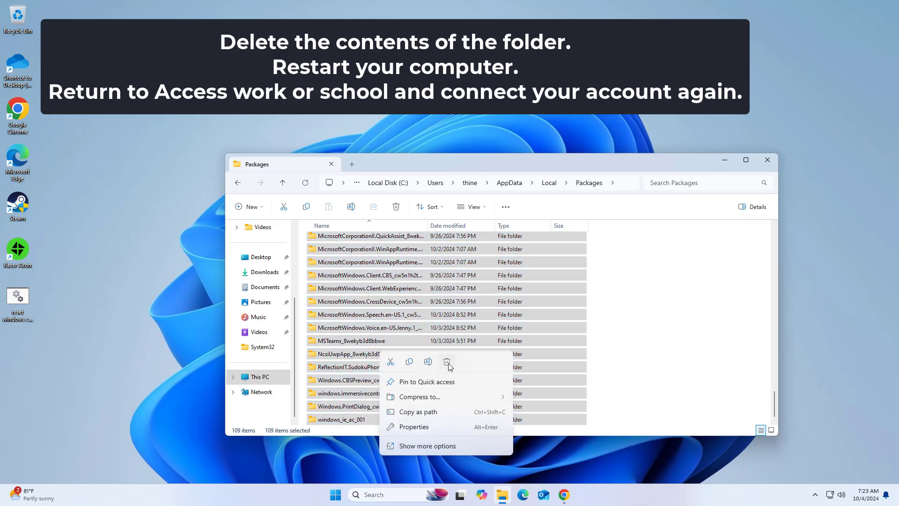
# Delete the selected package folders, skipping every folder that is in use.
pyautogui.click(447, 362)
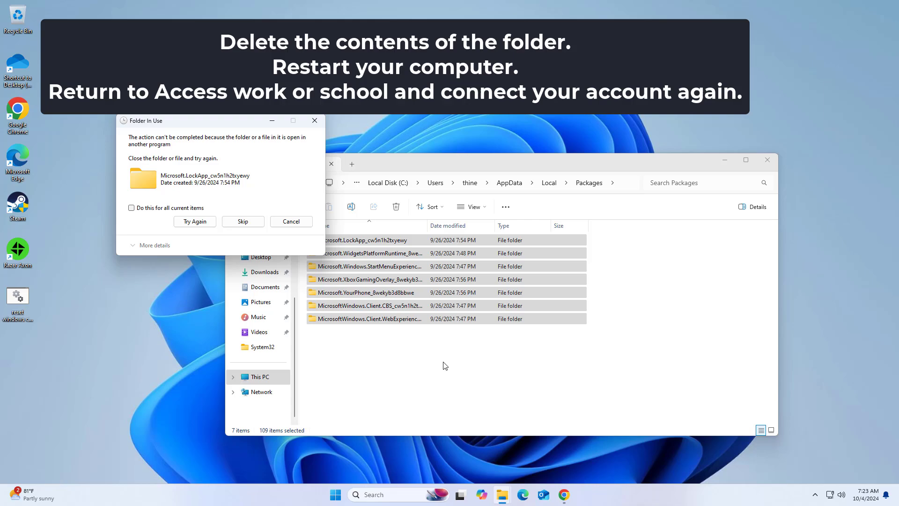
pyautogui.click(132, 208)
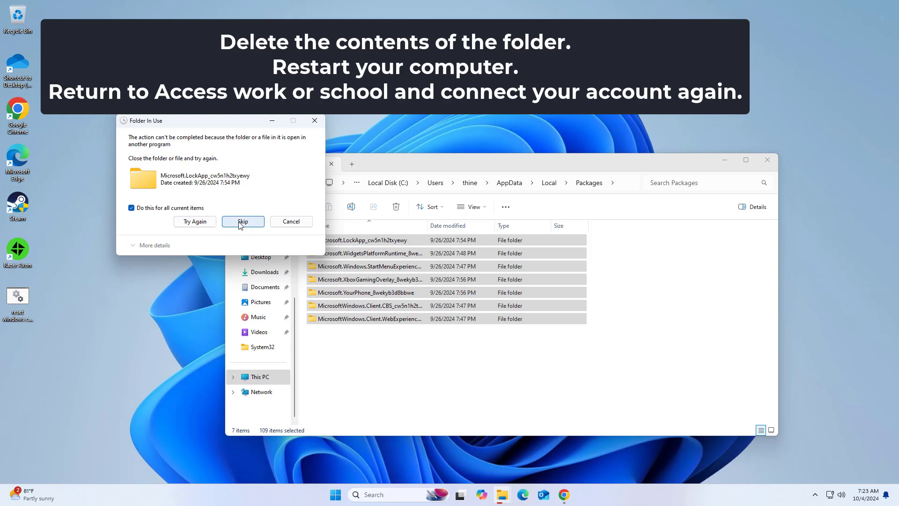
pyautogui.click(243, 221)
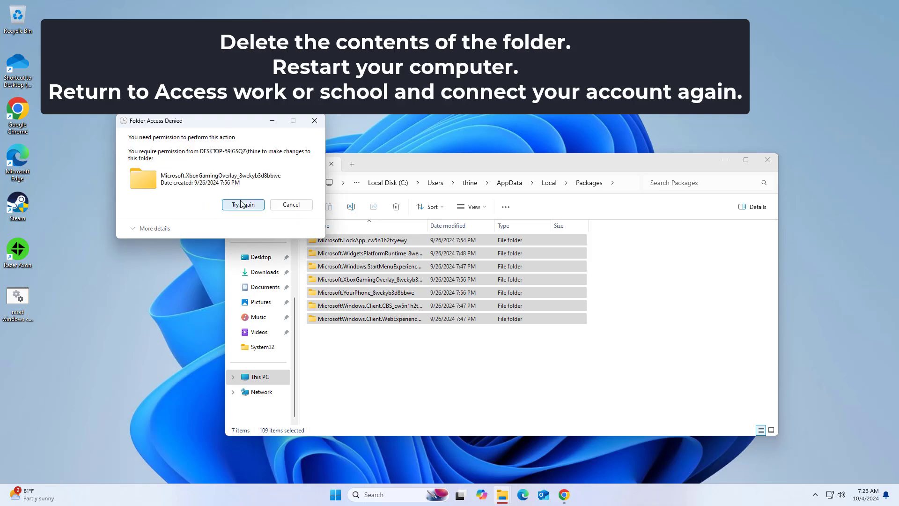
pyautogui.moveTo(281, 204)
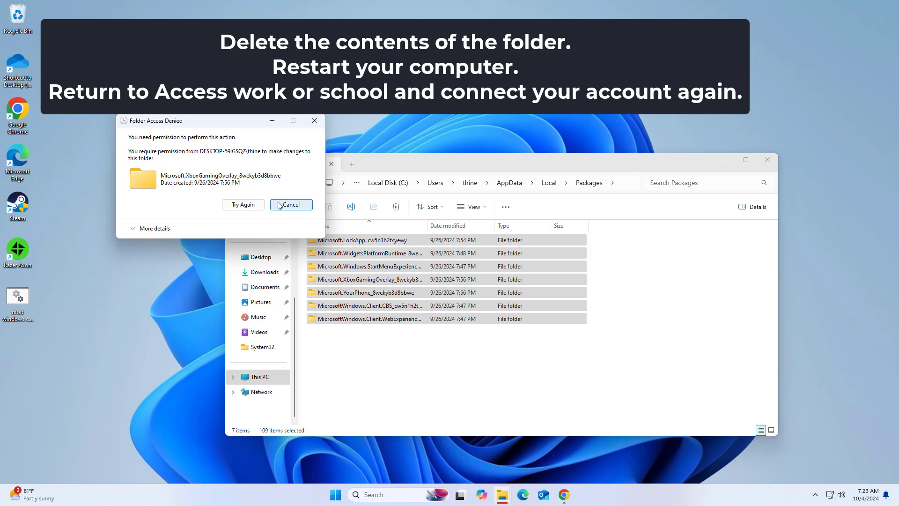
# Select all remaining items in Packages and bring up their context options.
pyautogui.click(293, 204)
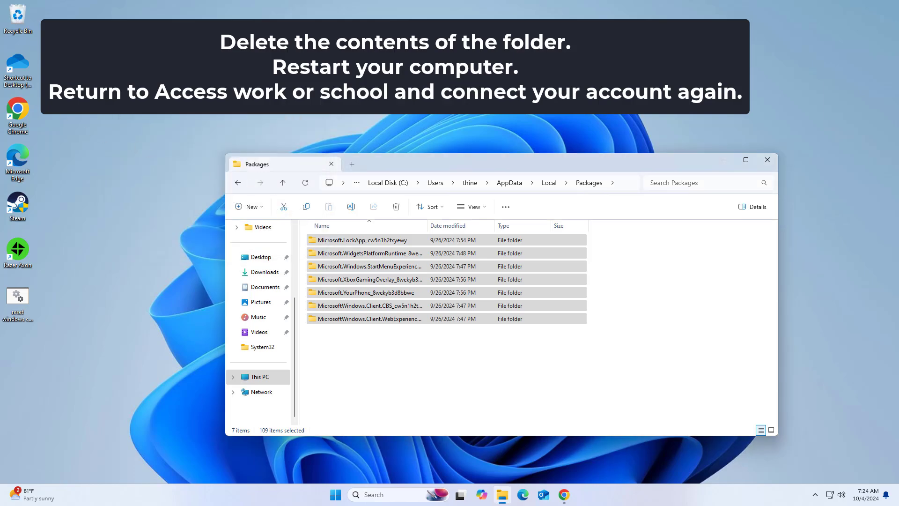
pyautogui.rightClick(18, 17)
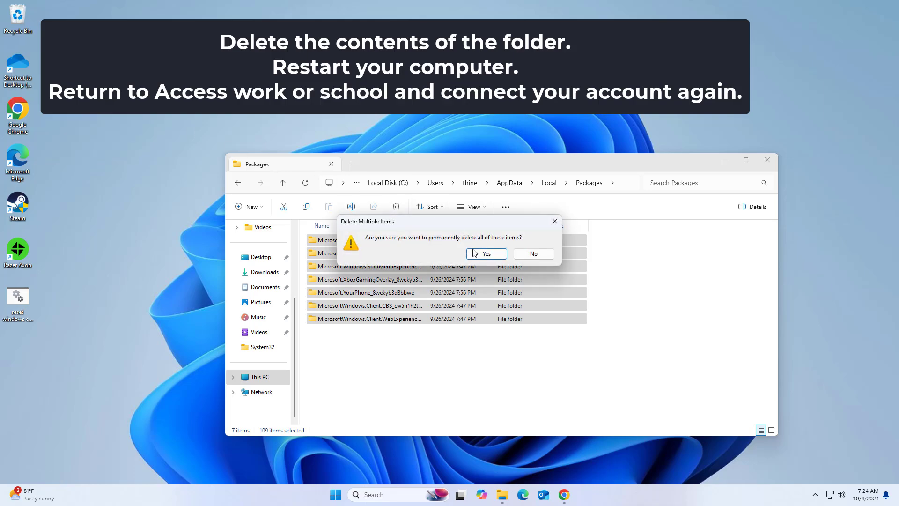
# Confirm permanently deleting the selected items, then close the Packages window.
pyautogui.click(487, 254)
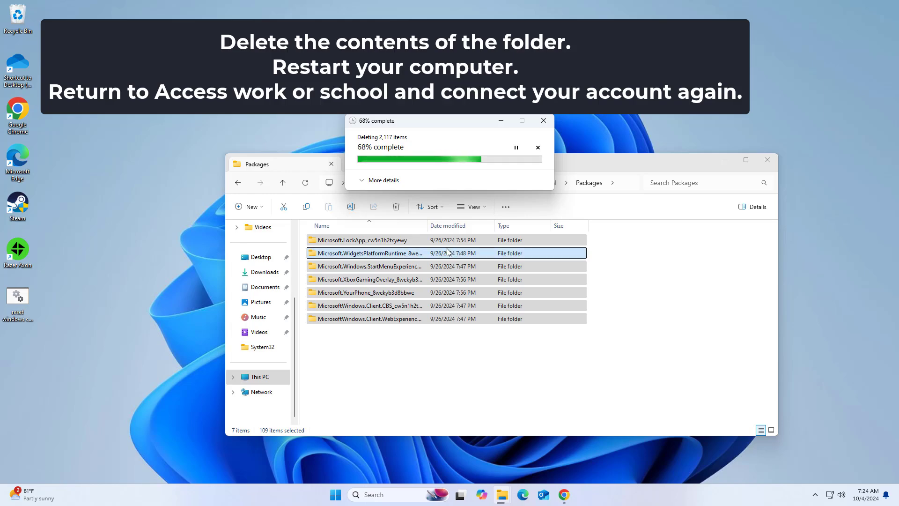
pyautogui.moveTo(619, 255)
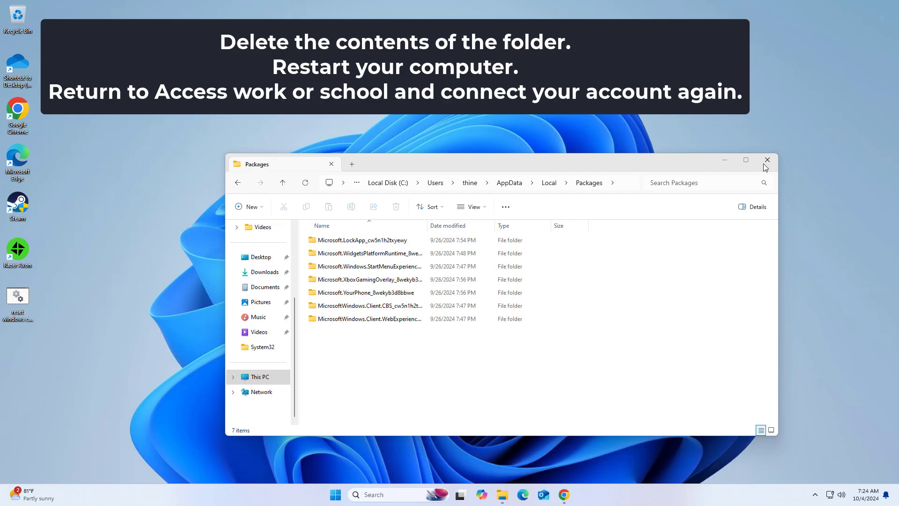
pyautogui.click(768, 159)
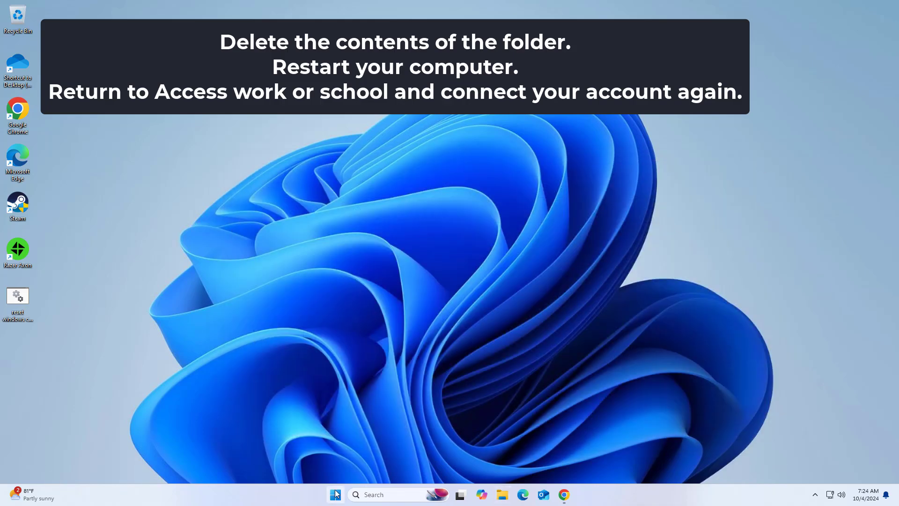
# Go to the Start menu's Power options to restart the computer.
pyautogui.click(335, 494)
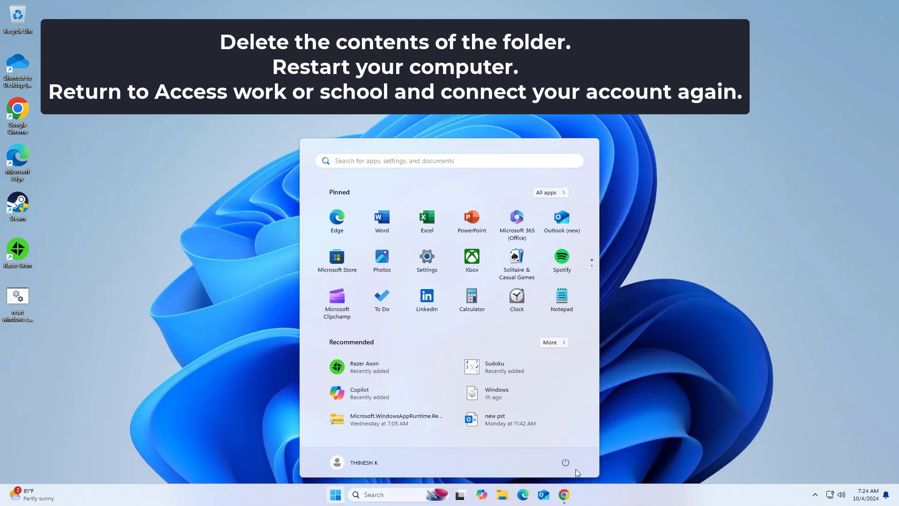
pyautogui.click(566, 463)
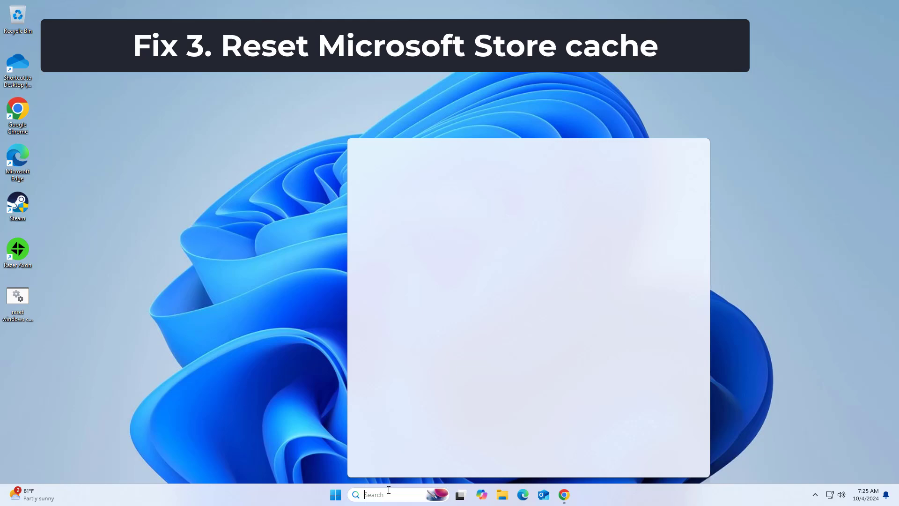
# Run the wsreset command from taskbar Search to reset the Microsoft Store cache.
pyautogui.write('wsreset')
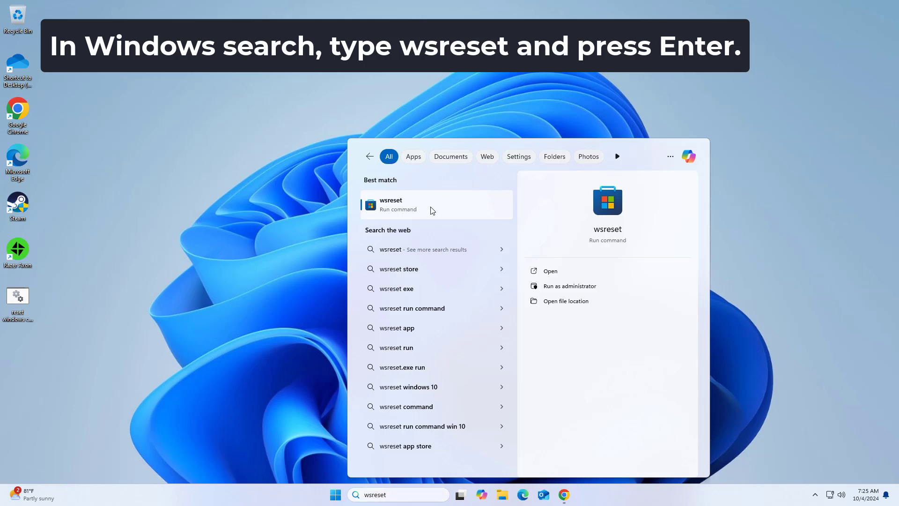
pyautogui.press('Enter')
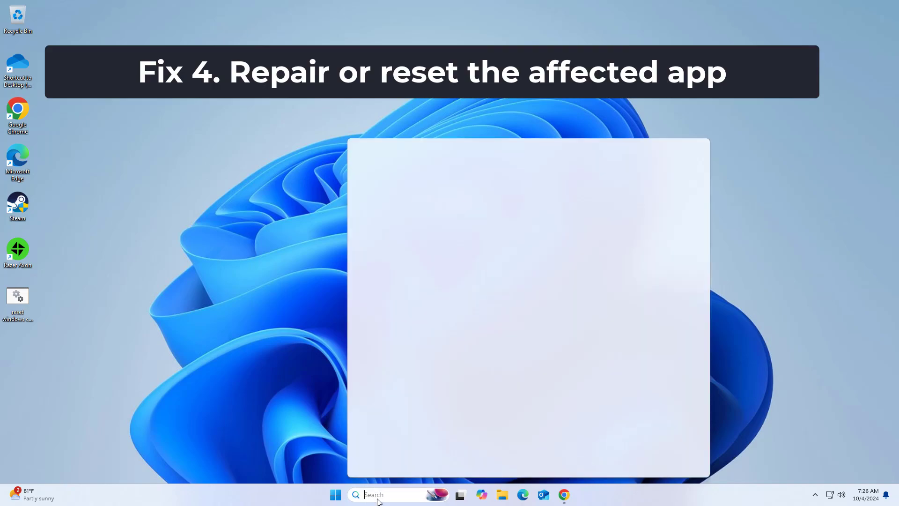
# Reach Microsoft Teams' App settings from a 'teams' search and scroll to the Reset section.
pyautogui.write('tea')
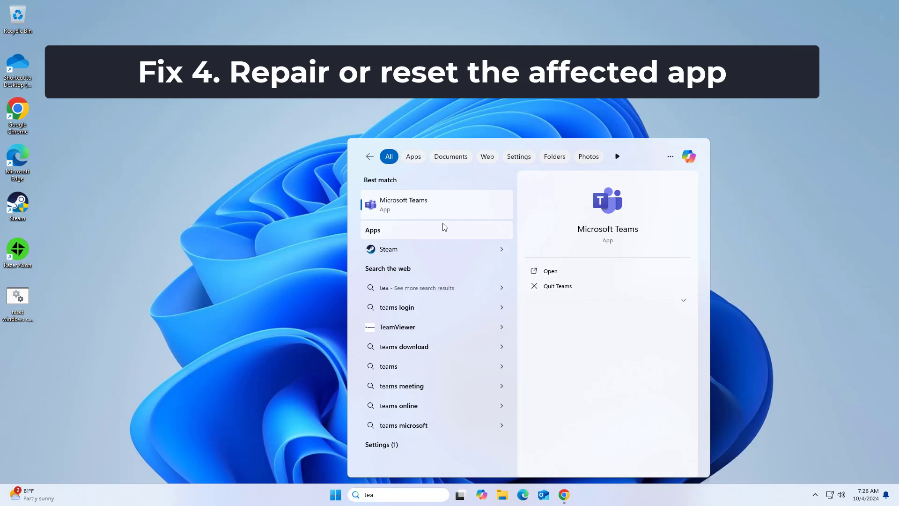
pyautogui.rightClick(421, 204)
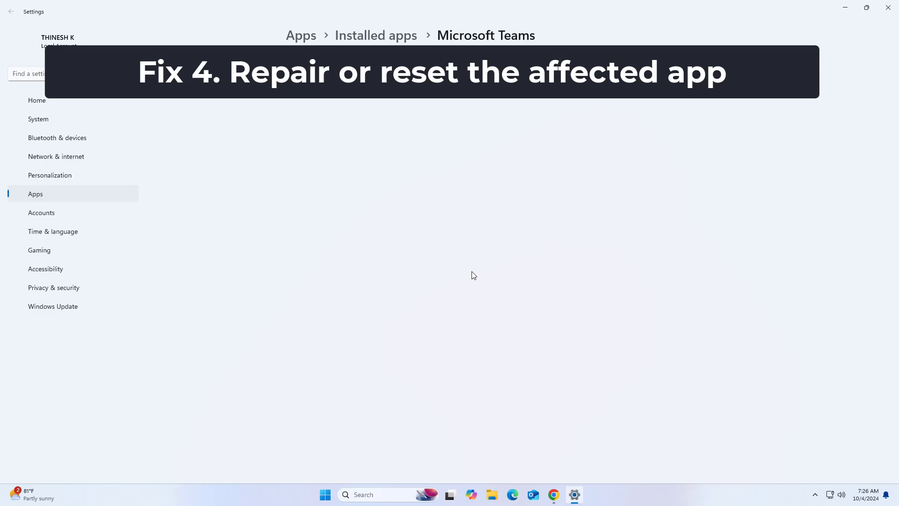
pyautogui.moveTo(471, 275)
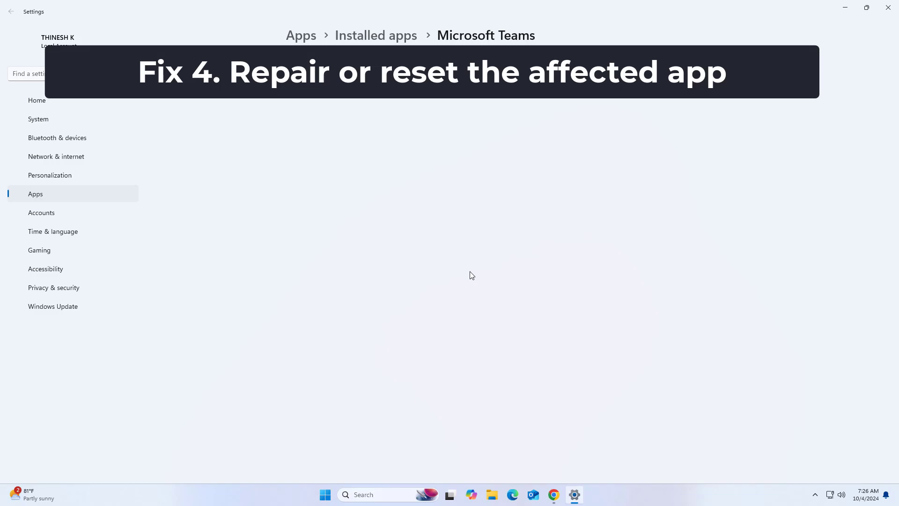
pyautogui.scroll(-3)
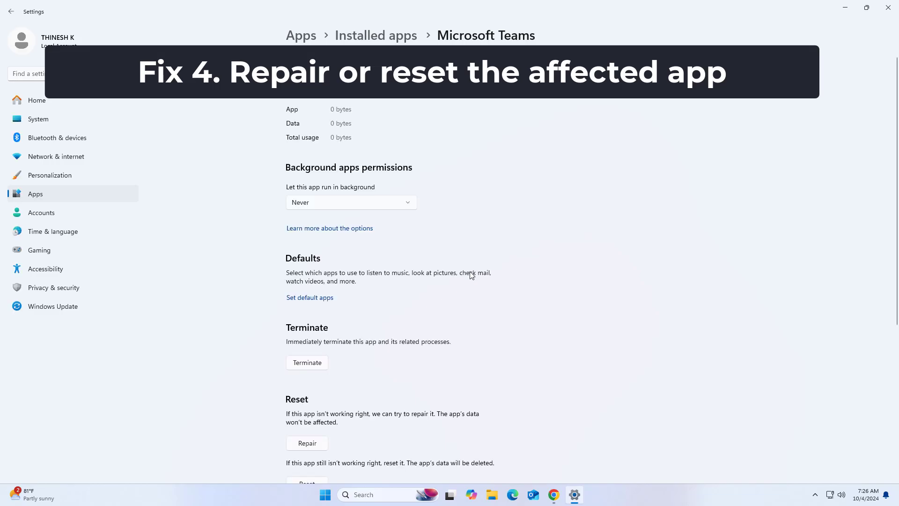
pyautogui.scroll(-3)
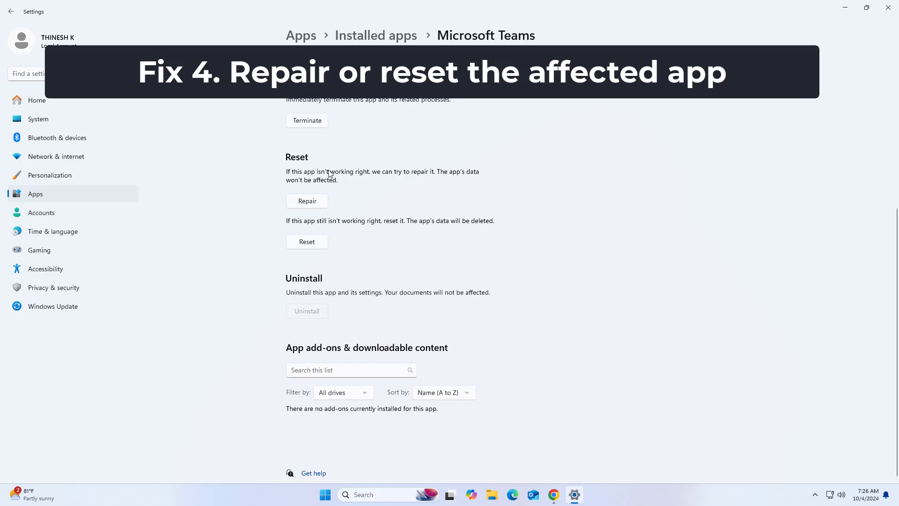
# Repair Microsoft Teams keeping its data, then begin resetting it.
pyautogui.click(307, 200)
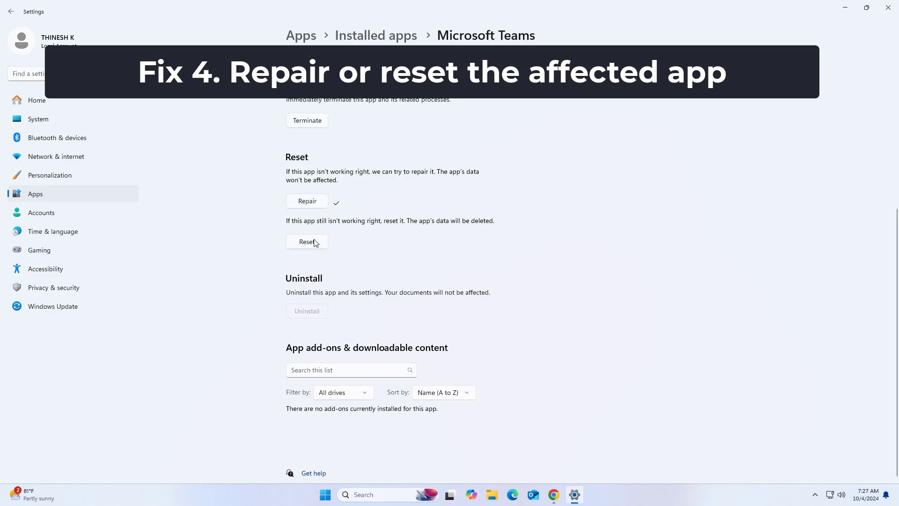
pyautogui.click(307, 242)
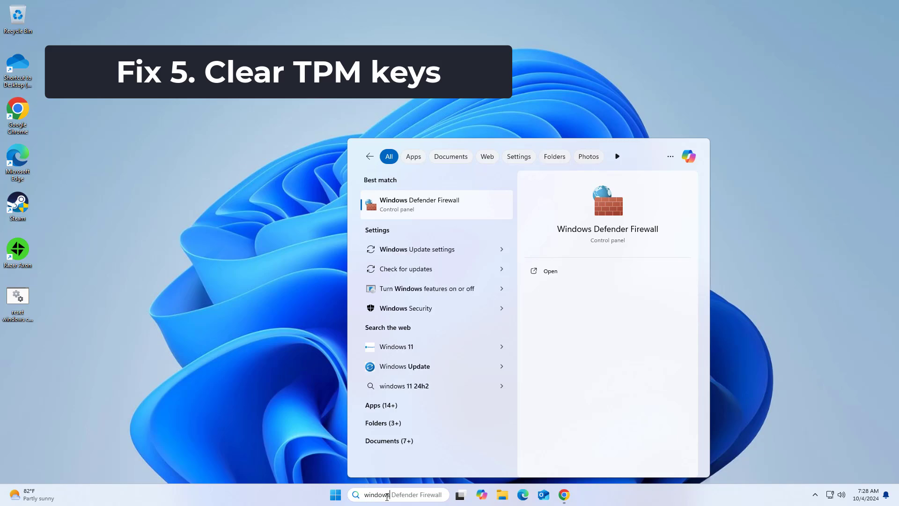
# Launch the Windows Security app from a 'windows security' search.
pyautogui.write('windows security')
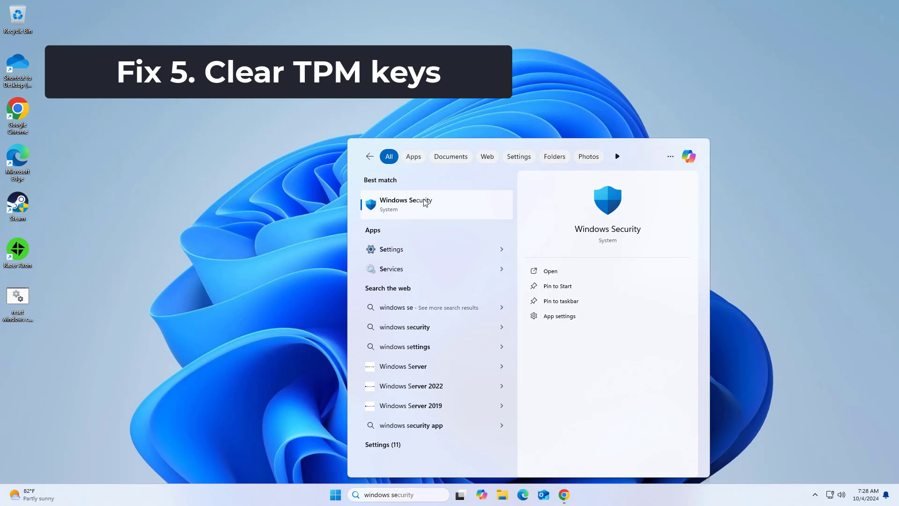
pyautogui.click(420, 204)
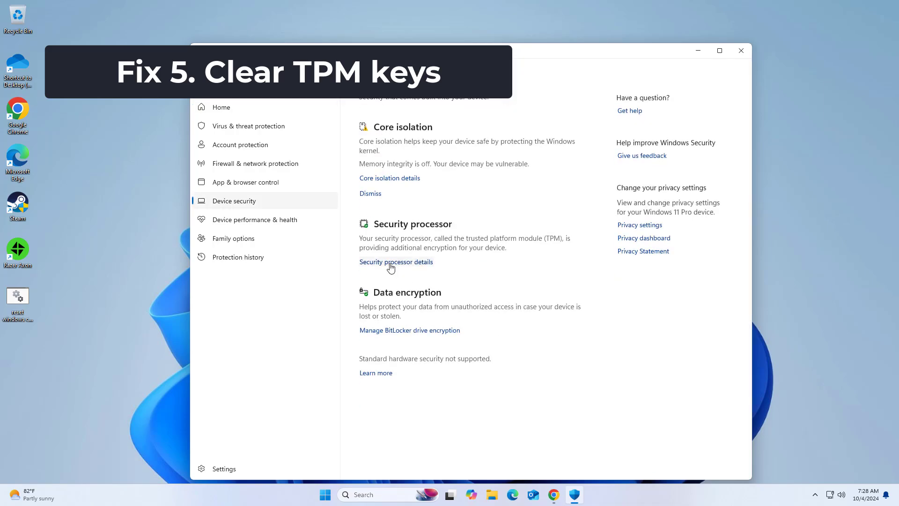
pyautogui.moveTo(402, 269)
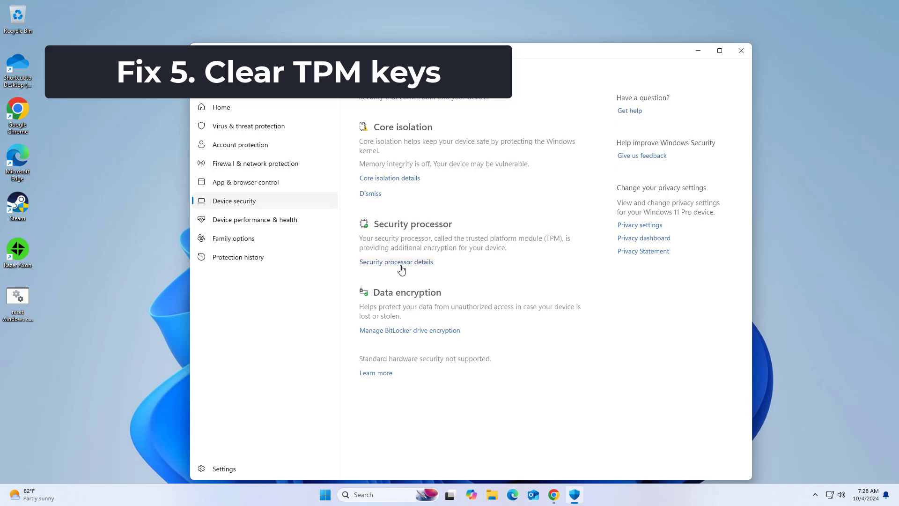
# Go to Security processor details > Security processor troubleshooting with the Clear TPM section.
pyautogui.click(395, 262)
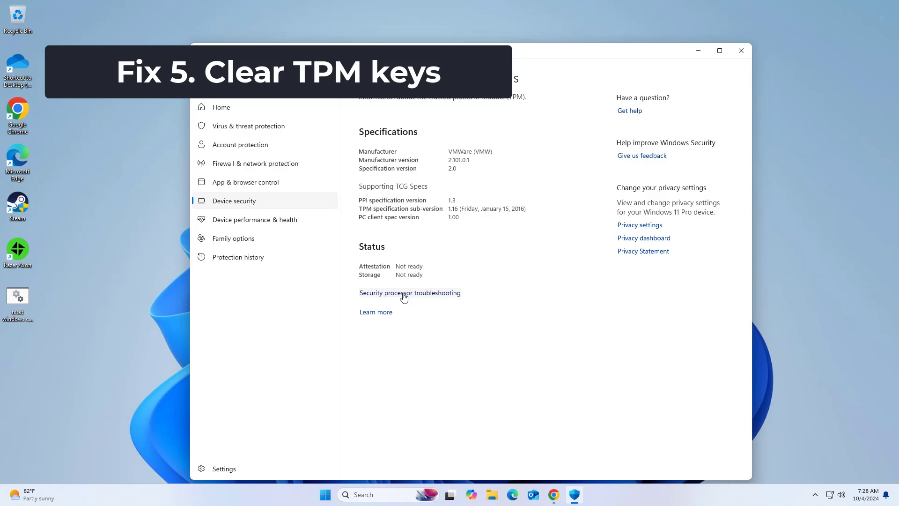
pyautogui.click(410, 292)
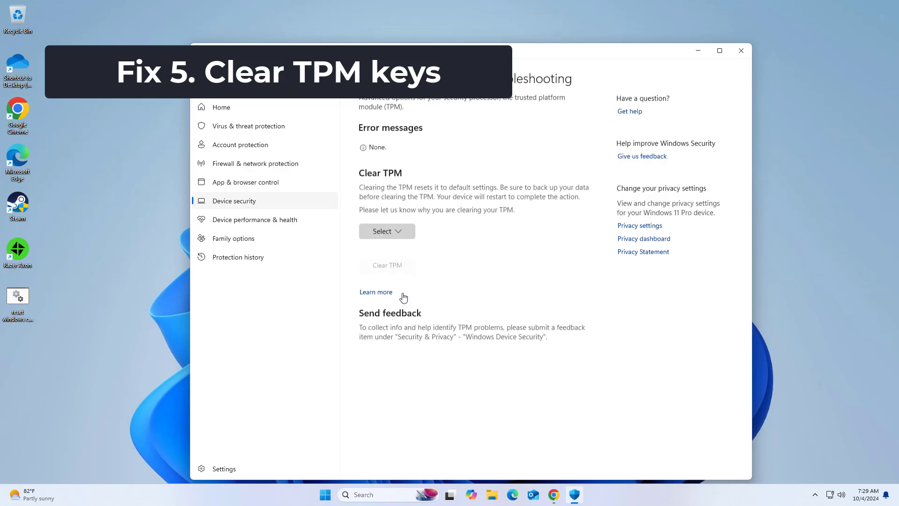